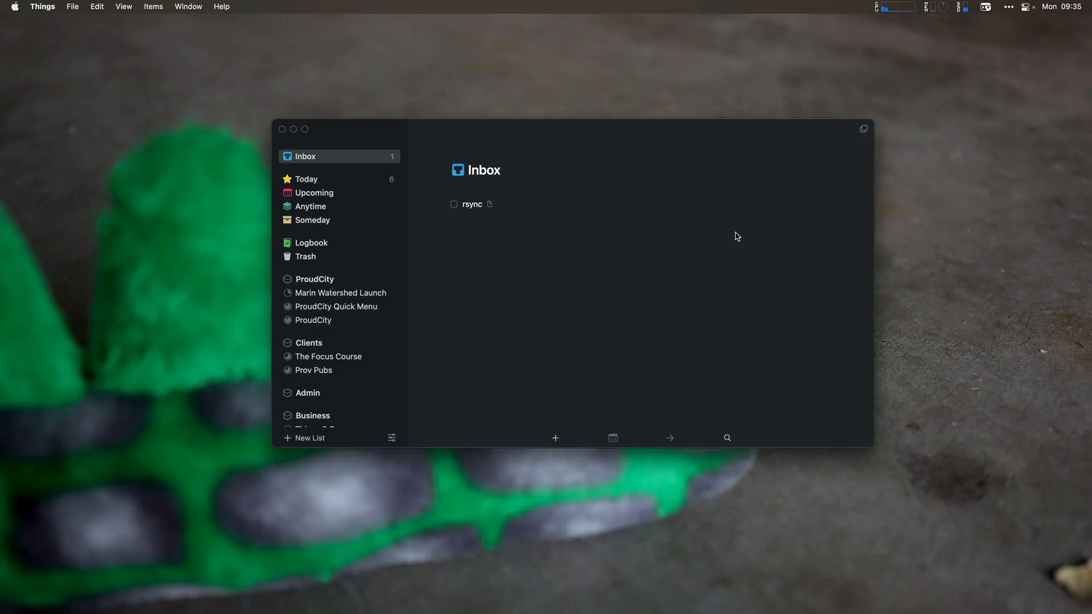
Use Quick Find with the search 'up' to jump from the Inbox to Upcoming
{"action": "left_click", "coordinate": [727, 438]}
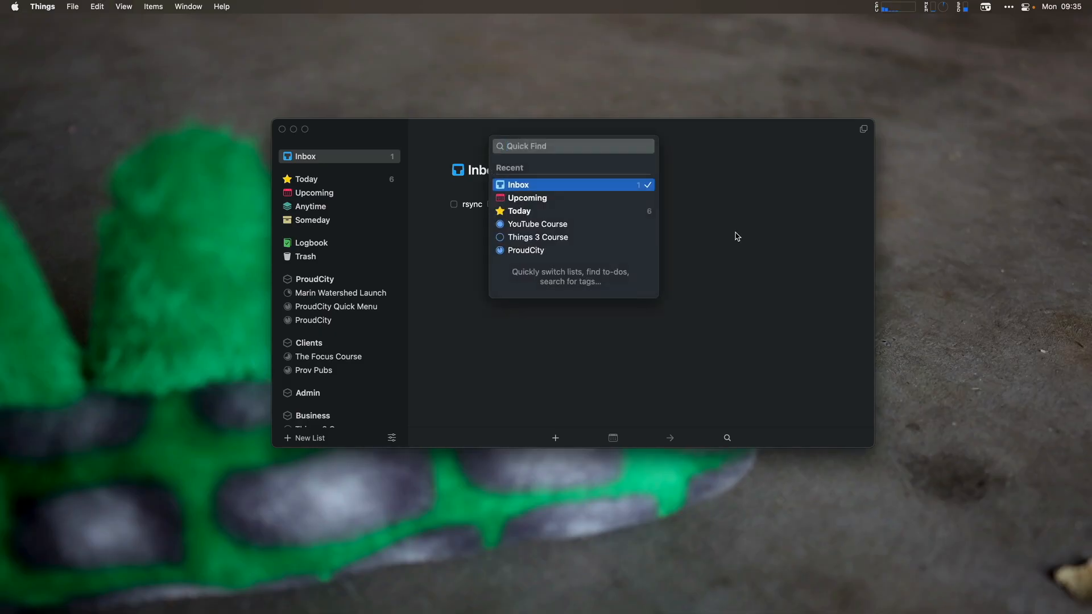
{"action": "type", "text": "up"}
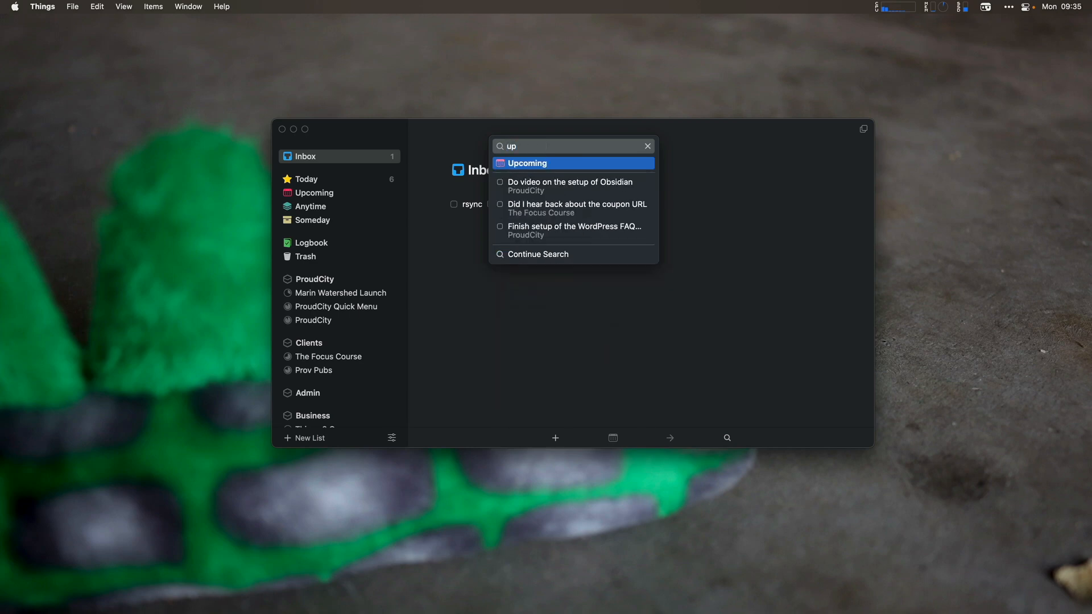
{"action": "left_click", "coordinate": [526, 163]}
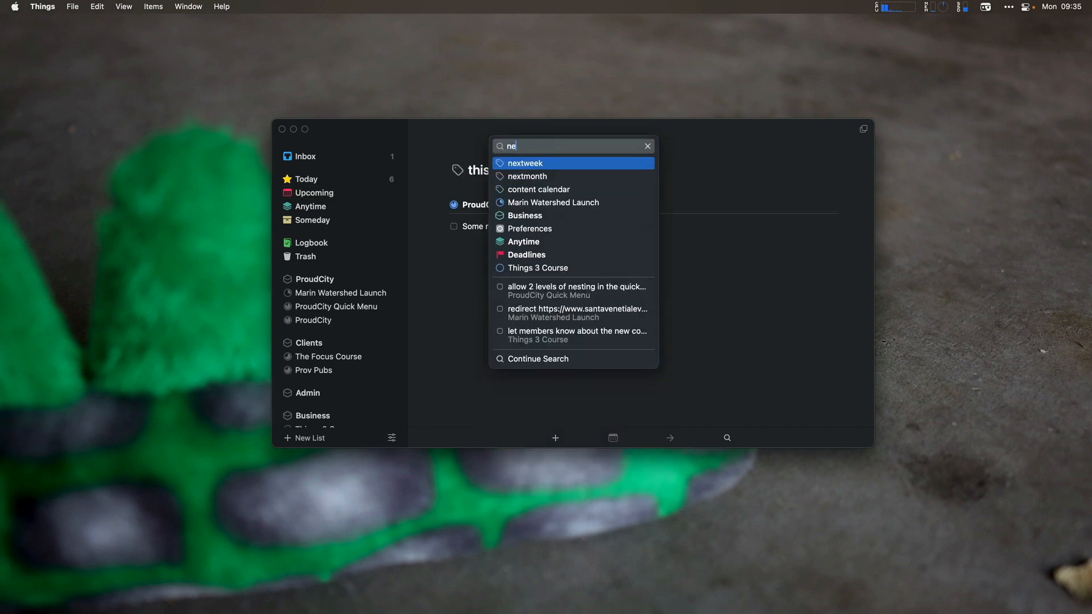
Pick the nextweek tag from the Quick Find results to show its to-dos
{"action": "left_click", "coordinate": [525, 163]}
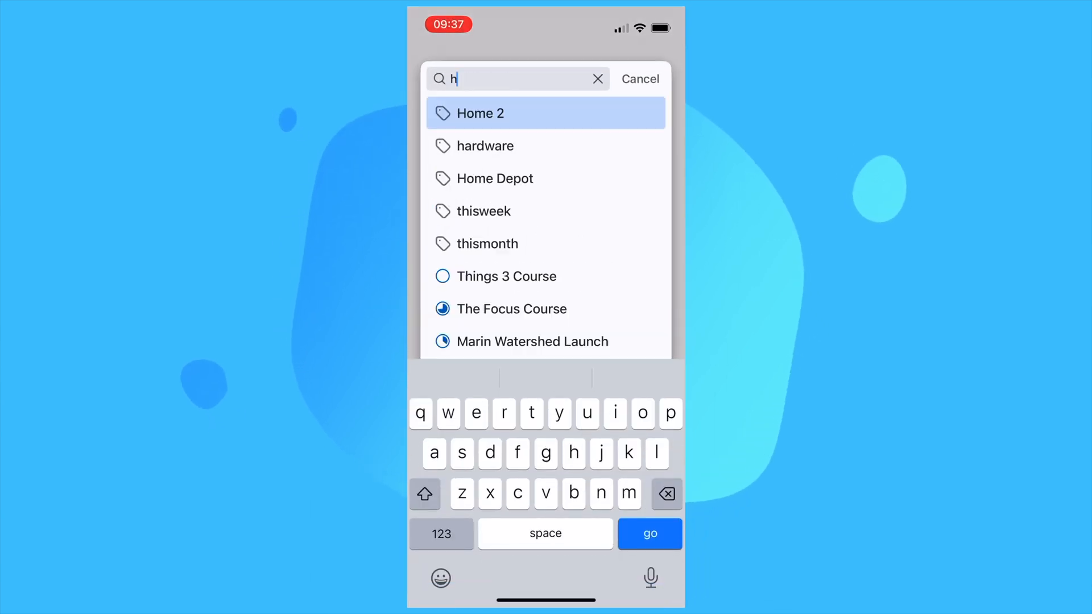
On iPhone, open the hardware tag, then return to Inbox via Quick Find recents
{"action": "left_click", "coordinate": [486, 146]}
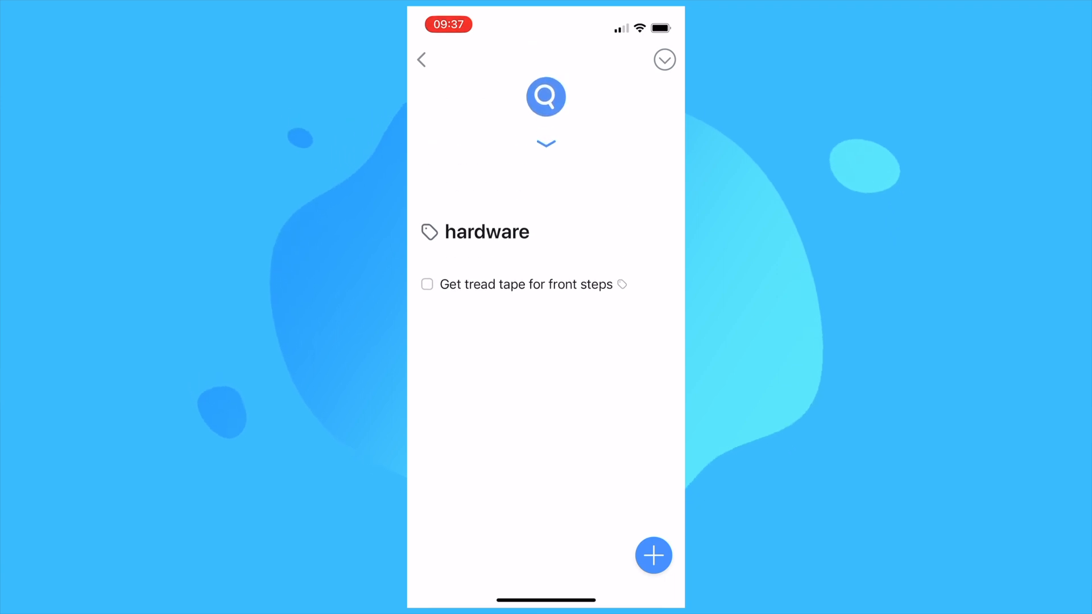
{"action": "left_click", "coordinate": [546, 96]}
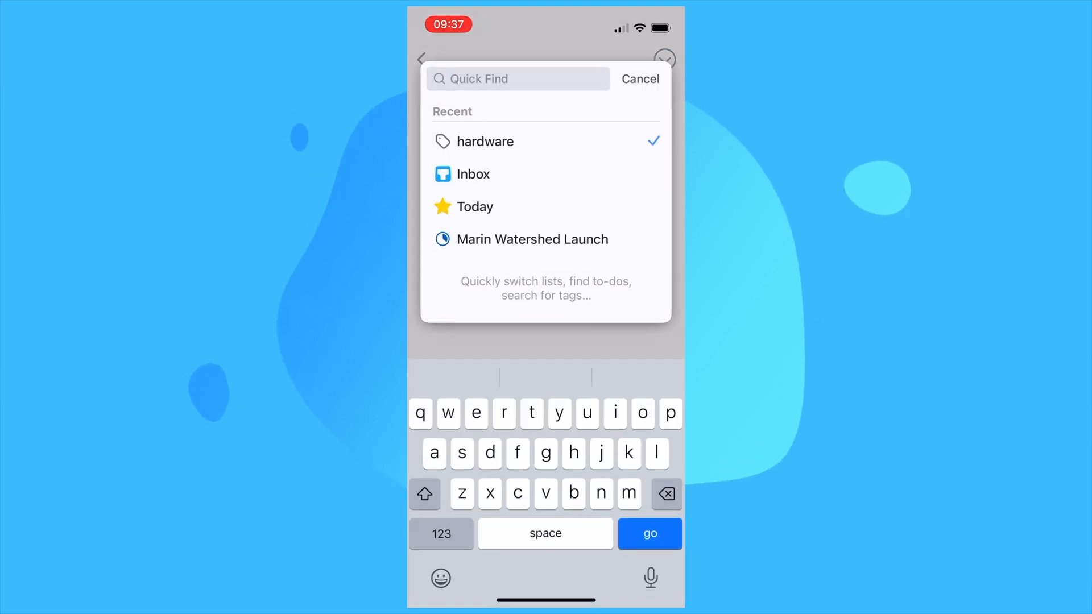
{"action": "left_click", "coordinate": [473, 174]}
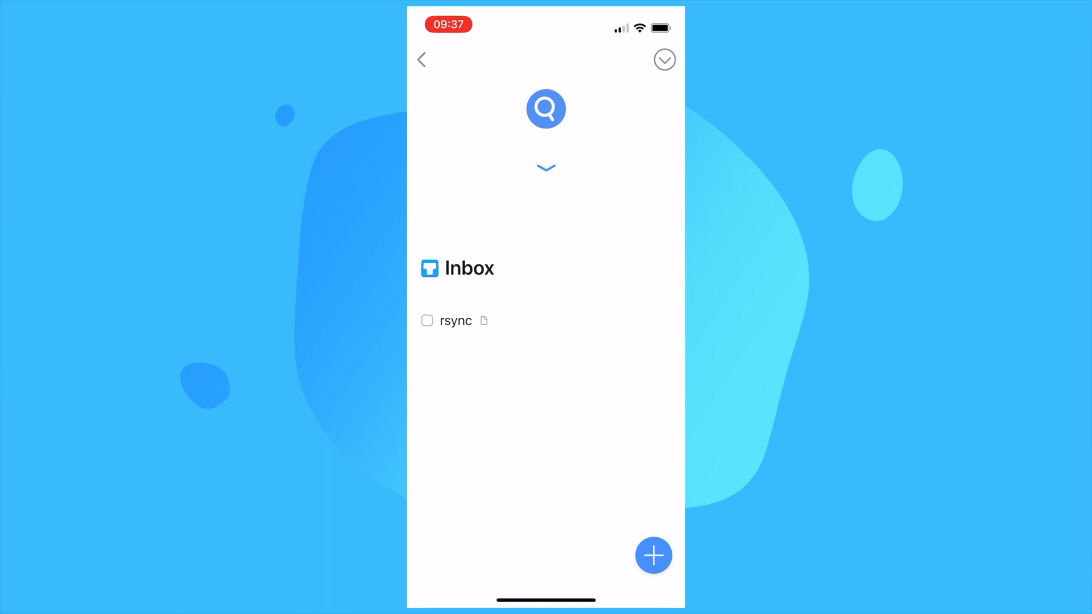
{"action": "type", "text": "yo"}
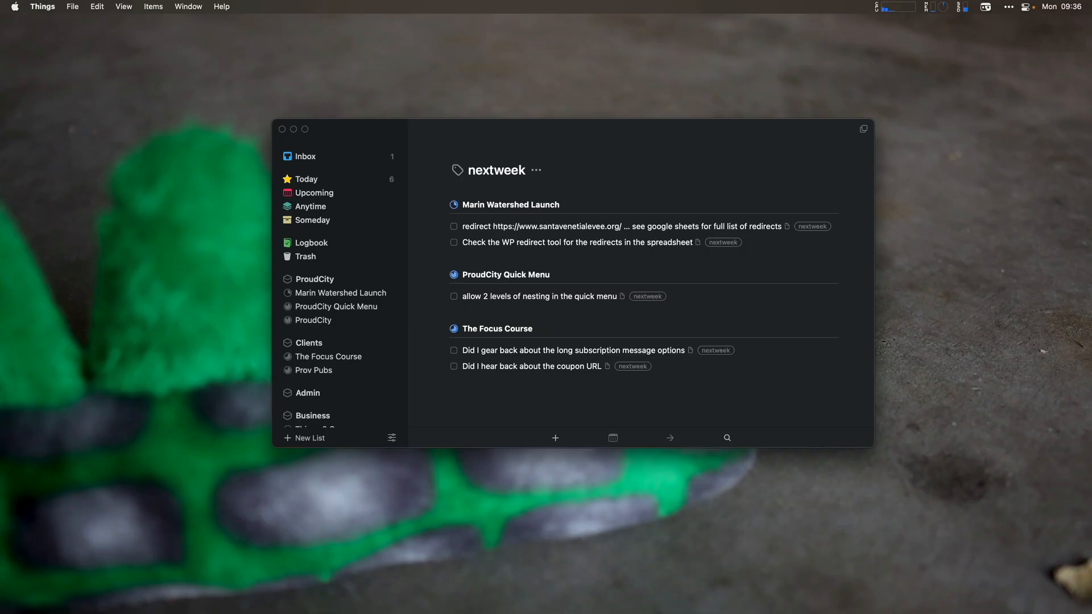
Search Quick Find for 'rys' to narrow results to the LinkedIn profile to-do
{"action": "left_click", "coordinate": [727, 437]}
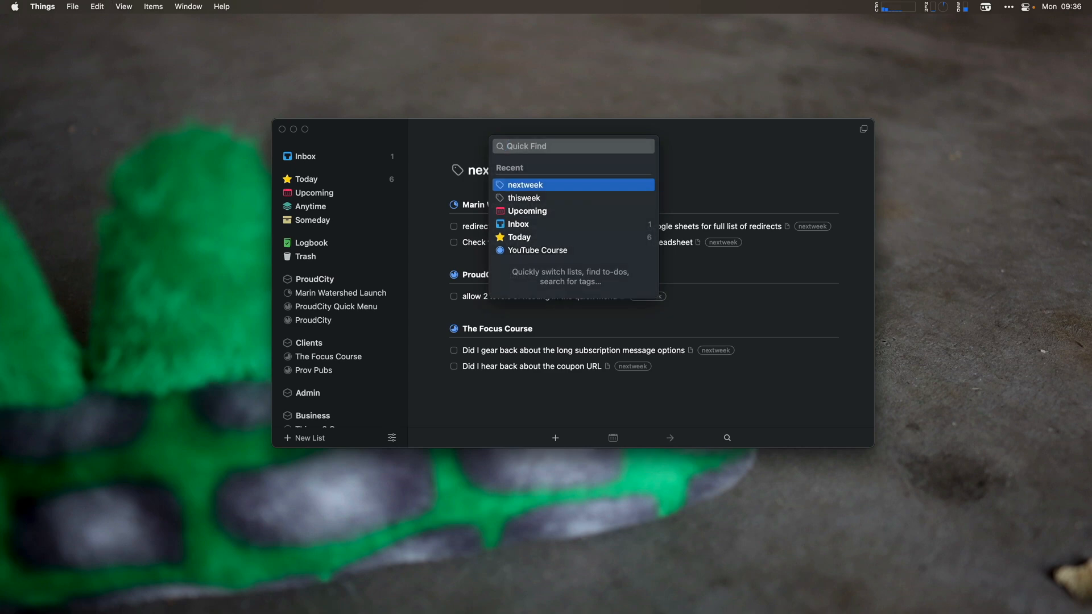
{"action": "type", "text": "rys"}
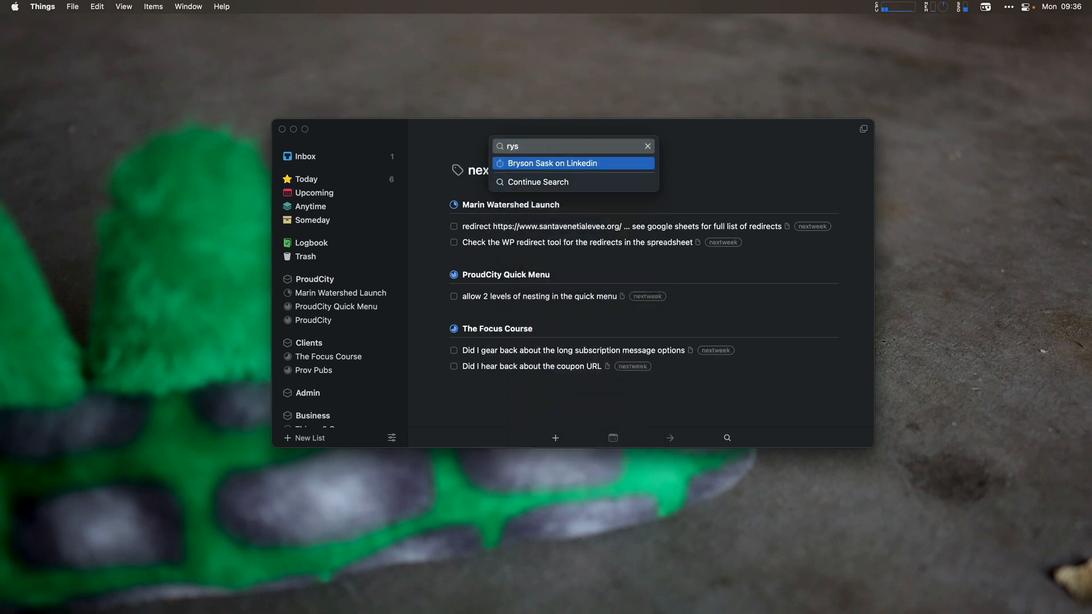